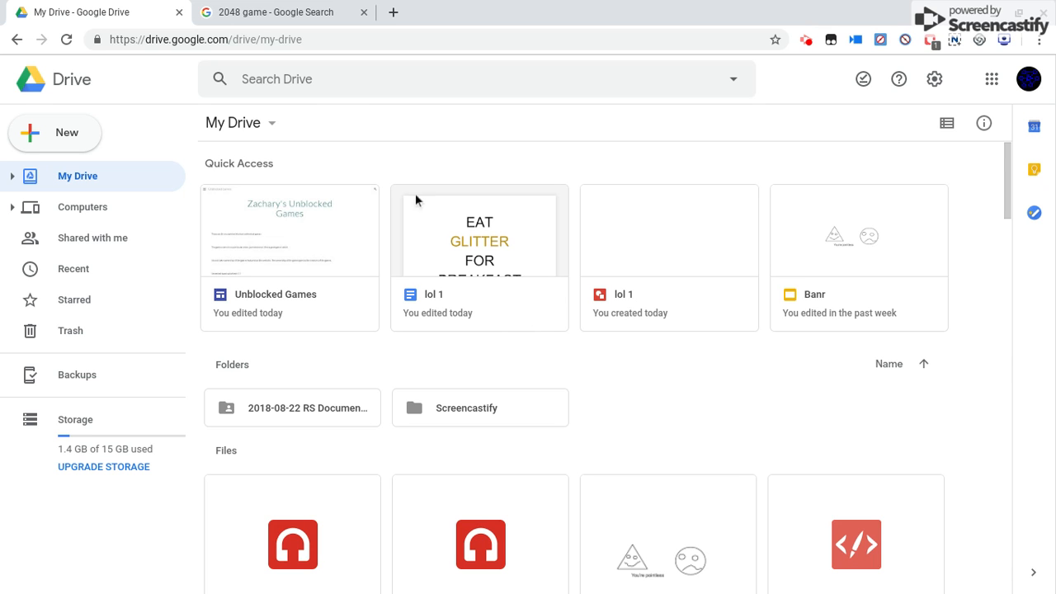
# From My Drive, create a new blank Google Sites site via New > More > Google Sites.
pyautogui.click(275, 12)
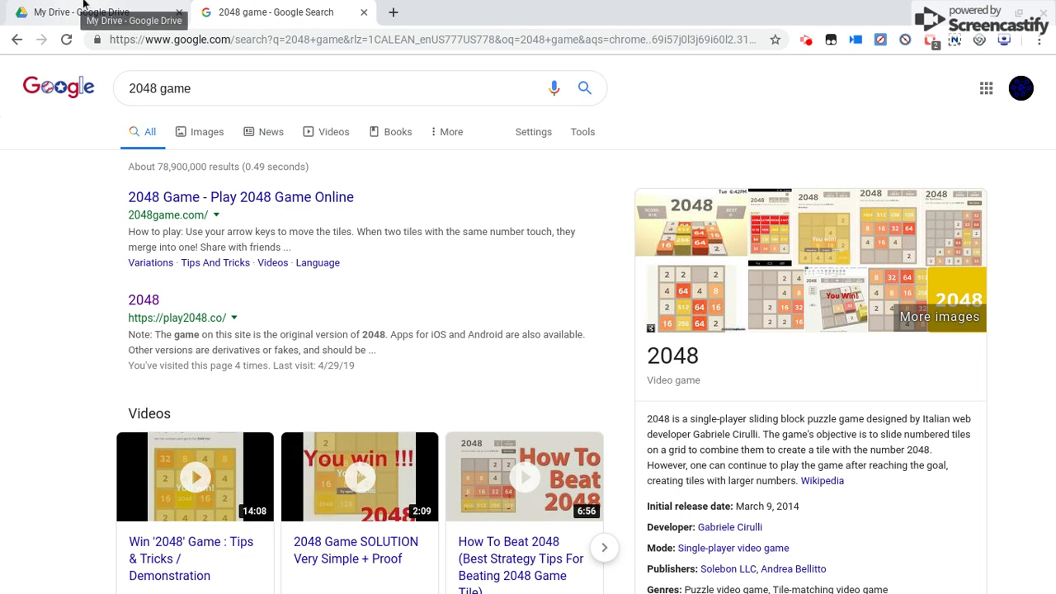
pyautogui.click(99, 11)
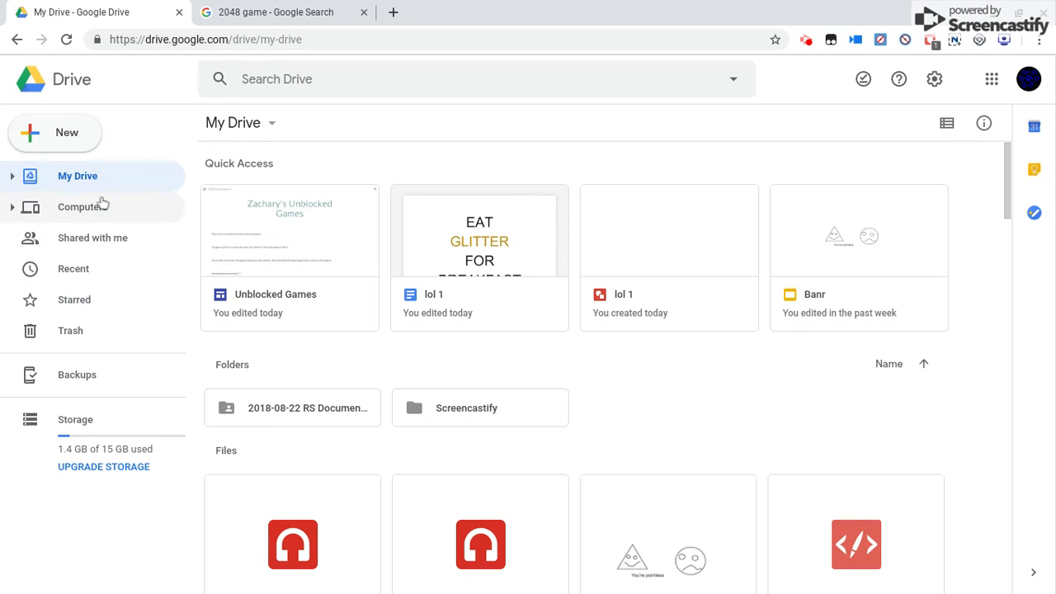
pyautogui.click(54, 132)
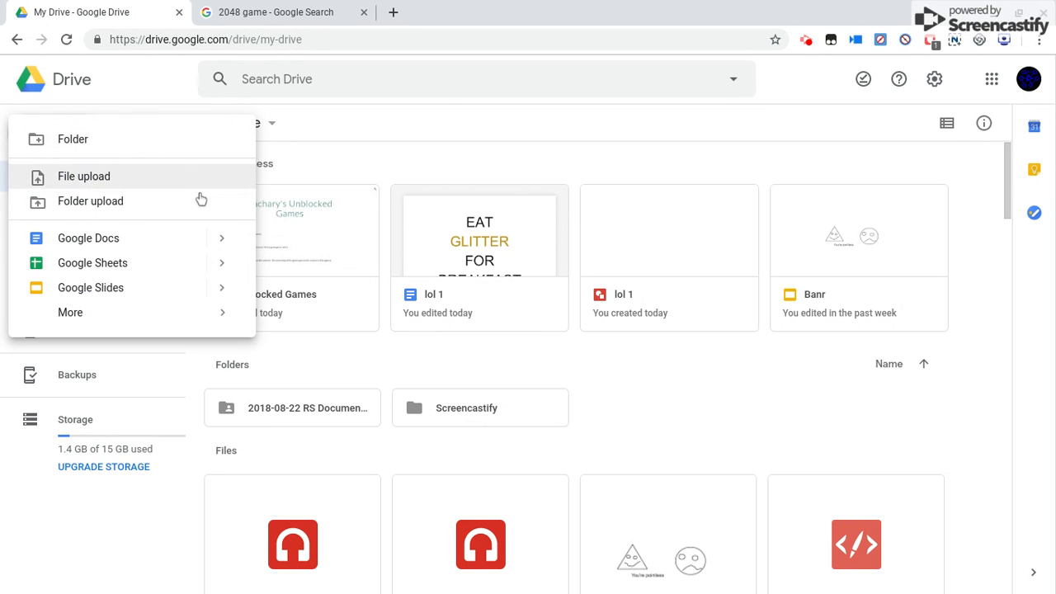
pyautogui.click(69, 312)
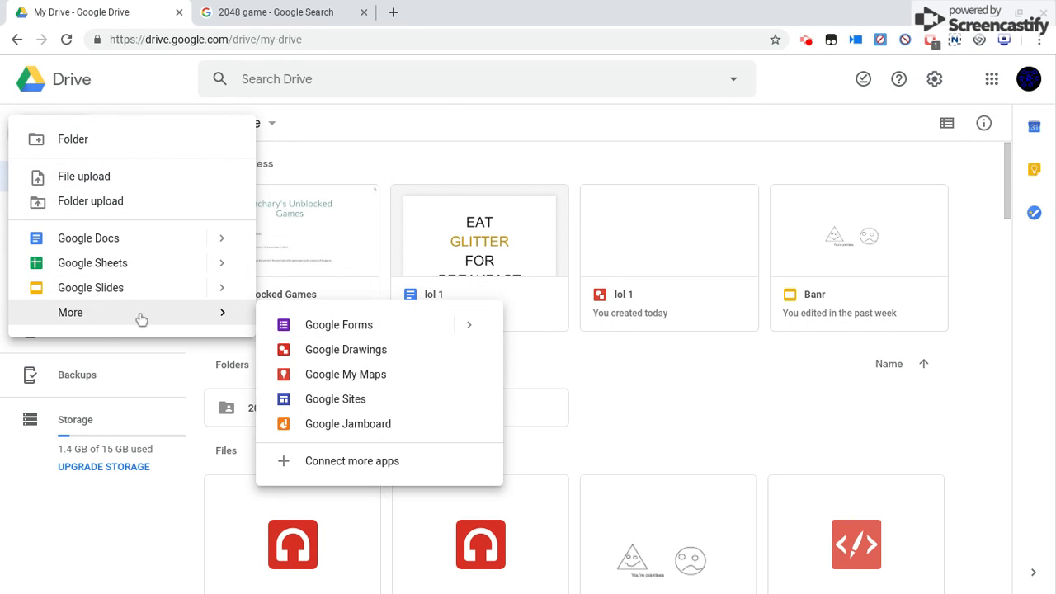
pyautogui.click(335, 397)
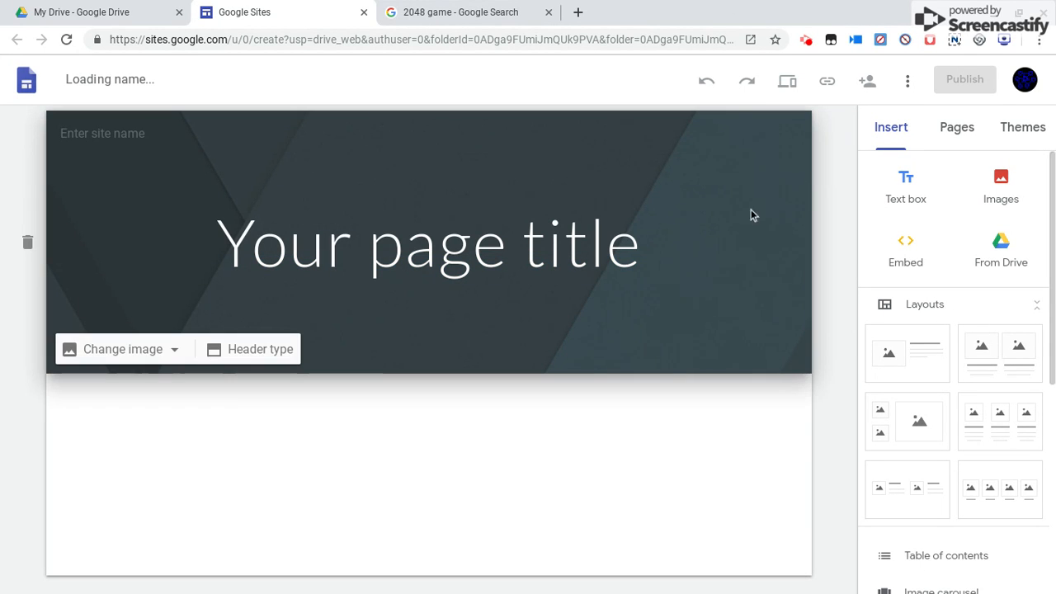
# Title the home page 'I want to die' and show the site's Pages list.
pyautogui.click(426, 240)
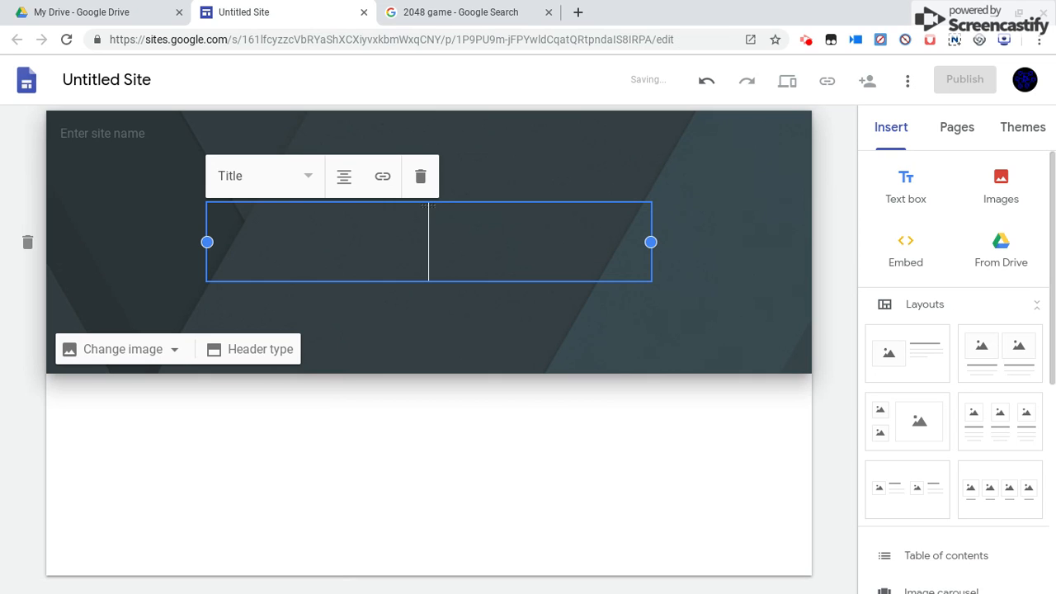
pyautogui.write('I want')
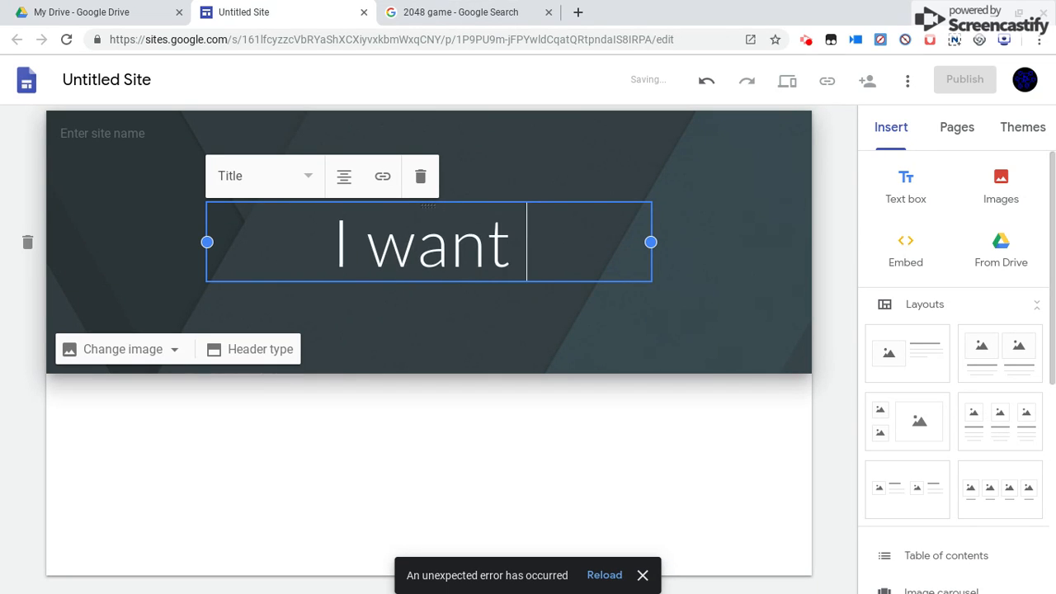
pyautogui.write('to die')
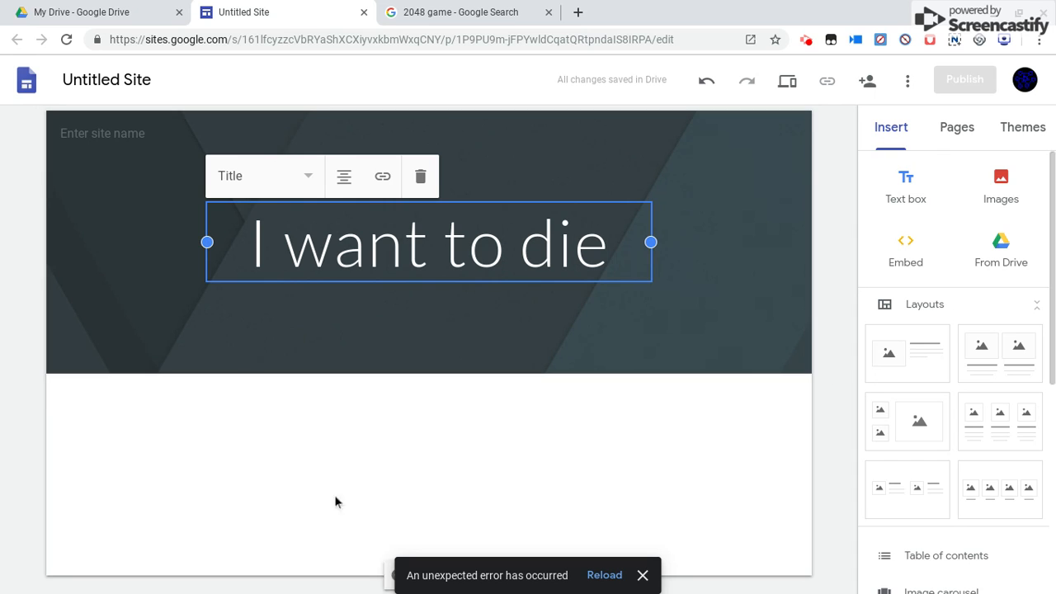
pyautogui.click(956, 127)
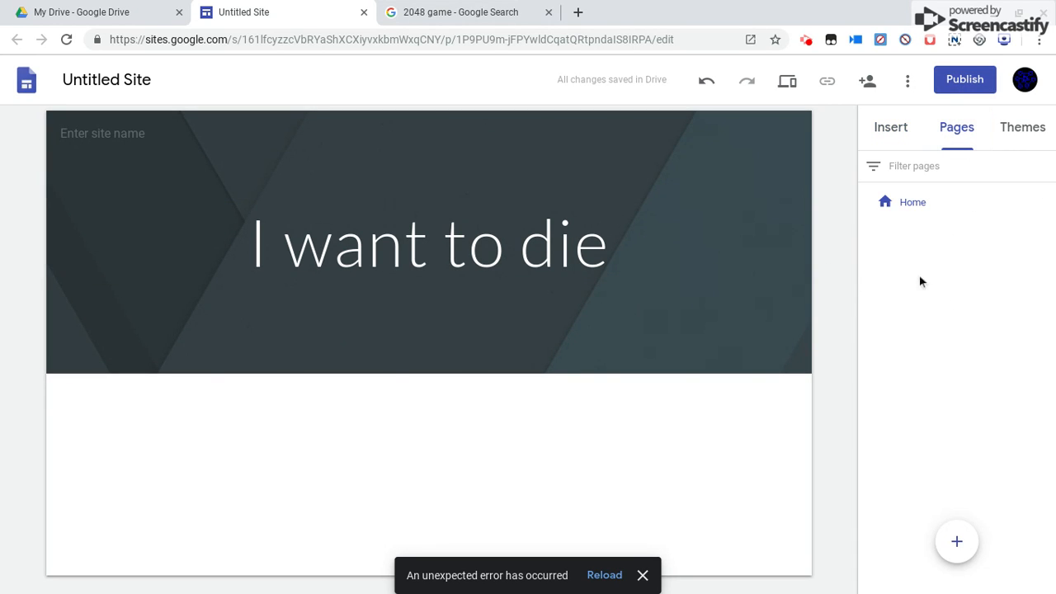
# Add a new page named 2048 to the site and switch to the 2048 search results.
pyautogui.click(957, 541)
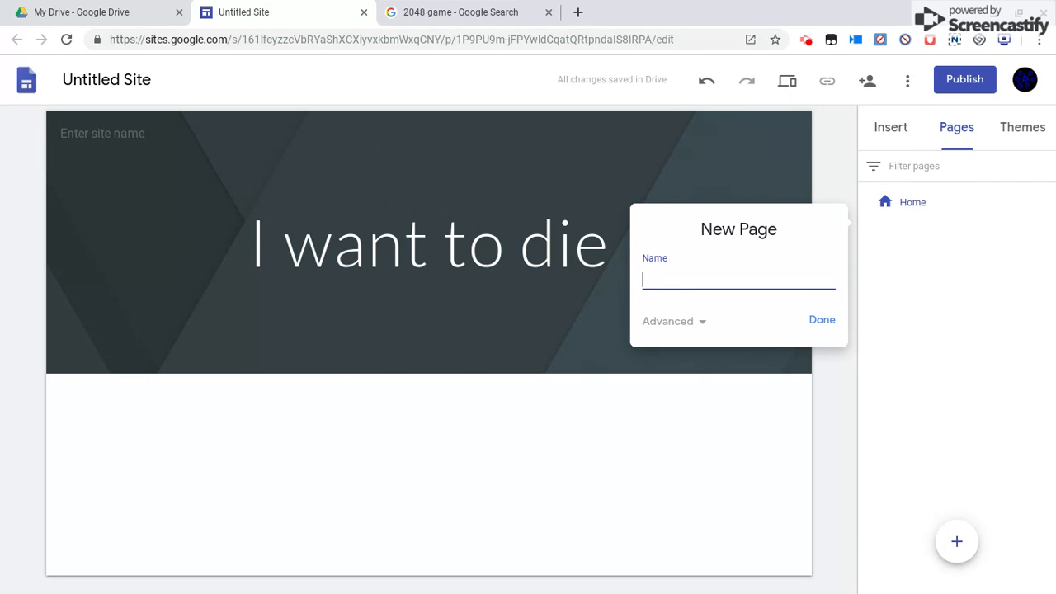
pyautogui.write('2048')
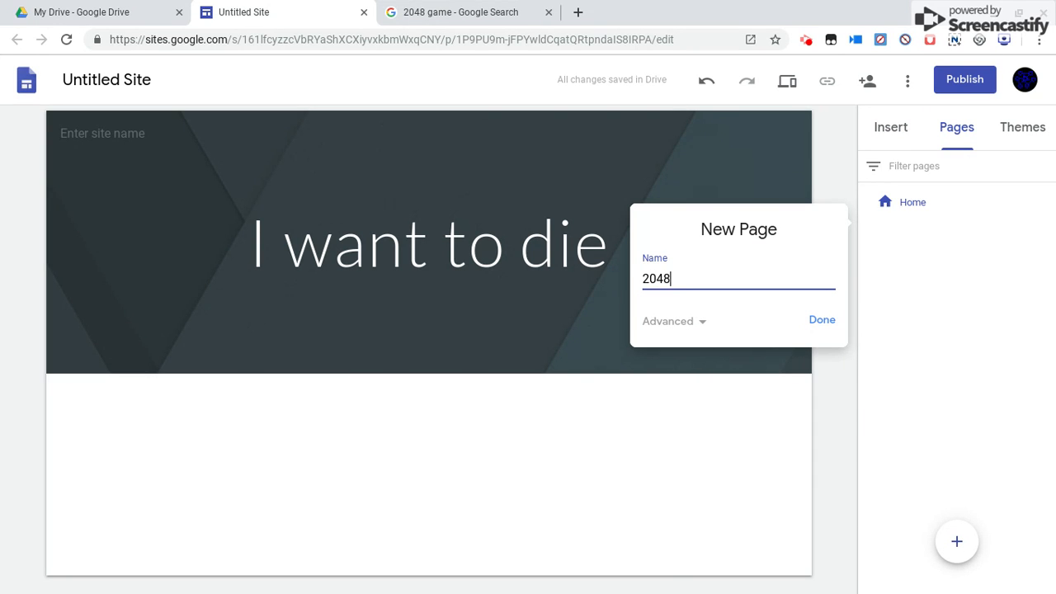
pyautogui.click(459, 11)
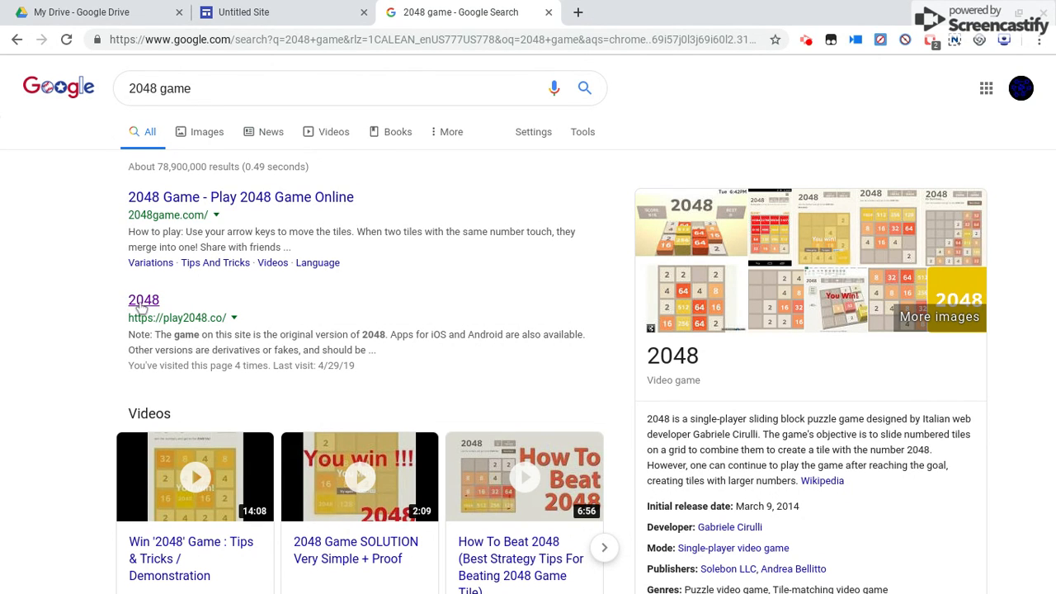
# Open play2048.co and bring up its HTML in the developer tools with the element picker.
pyautogui.click(143, 301)
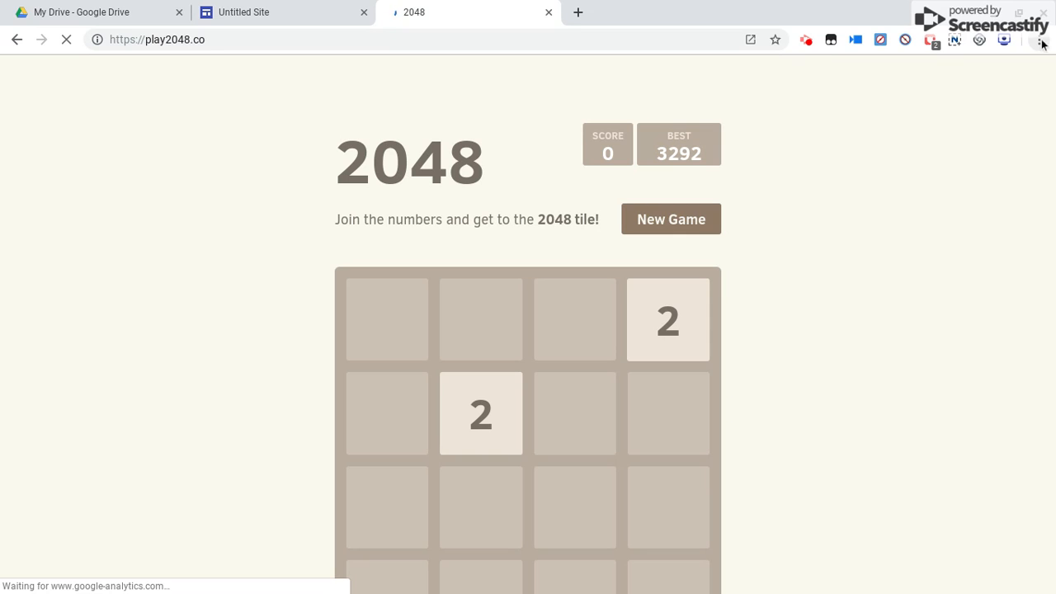
pyautogui.click(1041, 39)
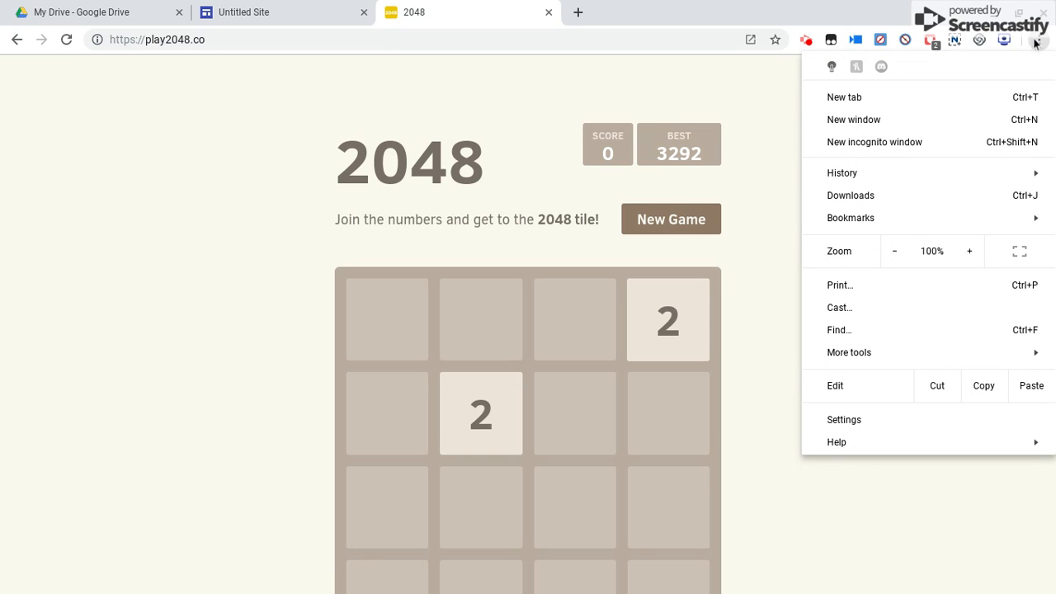
pyautogui.click(848, 353)
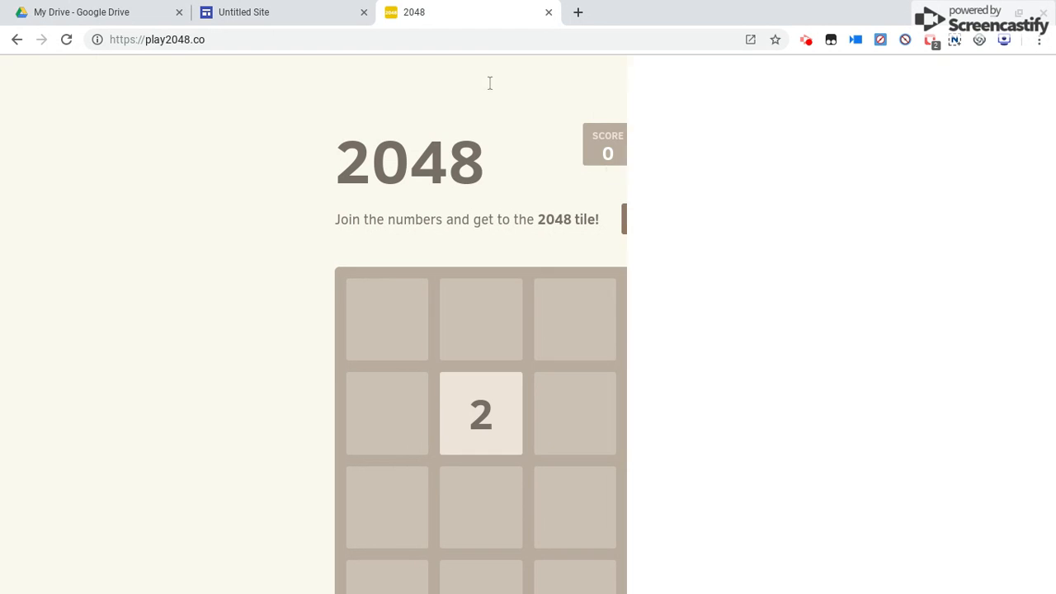
pyautogui.press('F12')
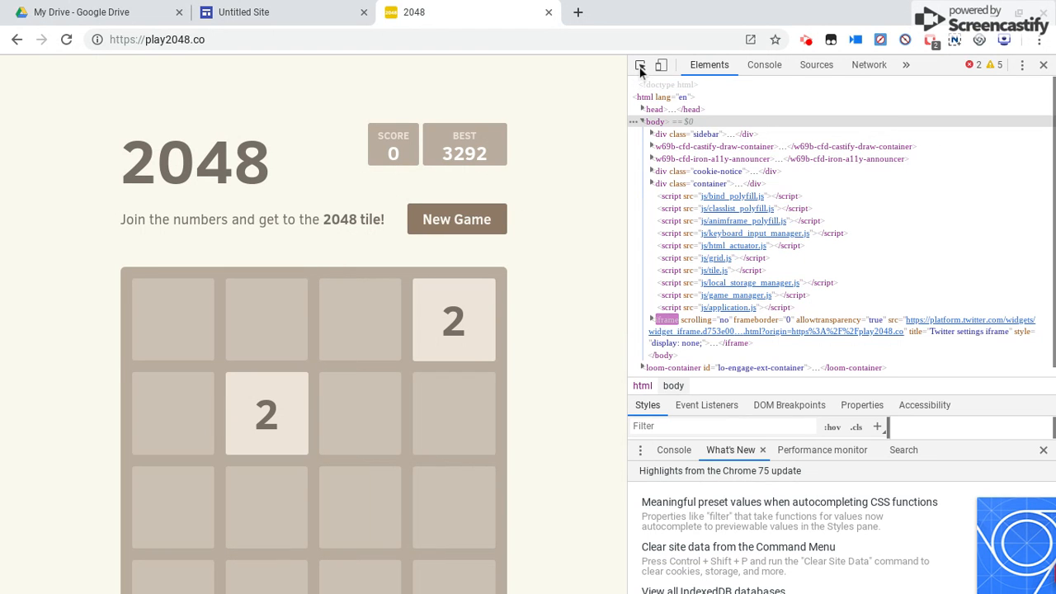
pyautogui.click(640, 66)
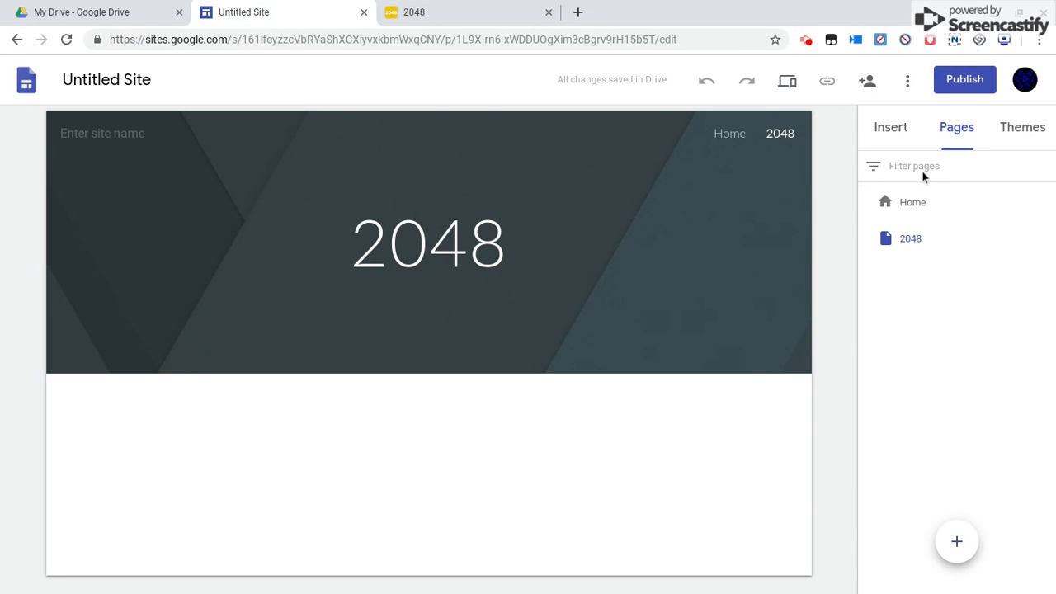
# Embed the pasted 2048 HTML code as a block on the 2048 page.
pyautogui.click(904, 251)
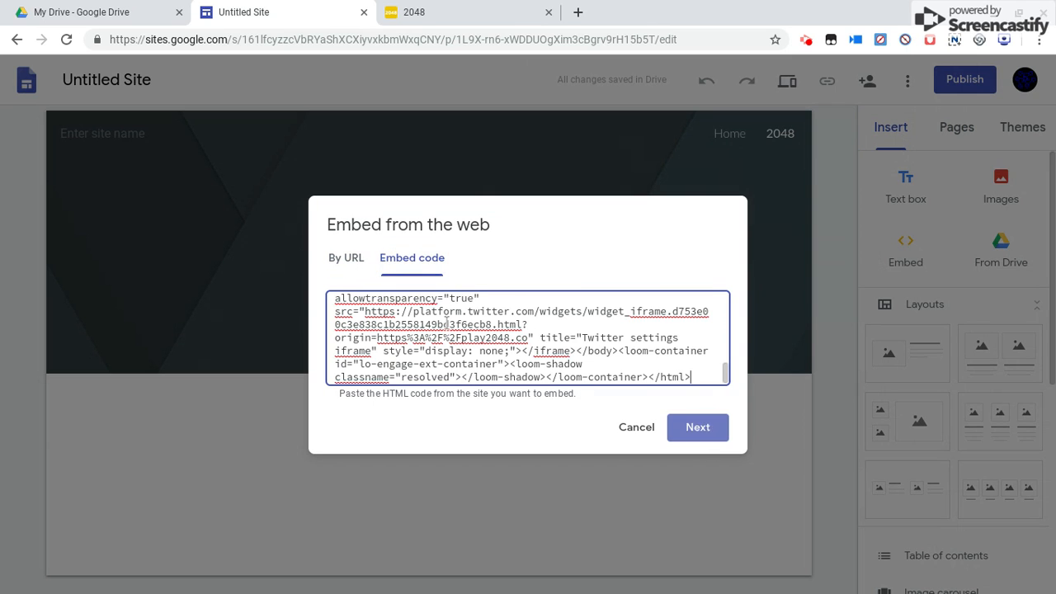
pyautogui.click(696, 425)
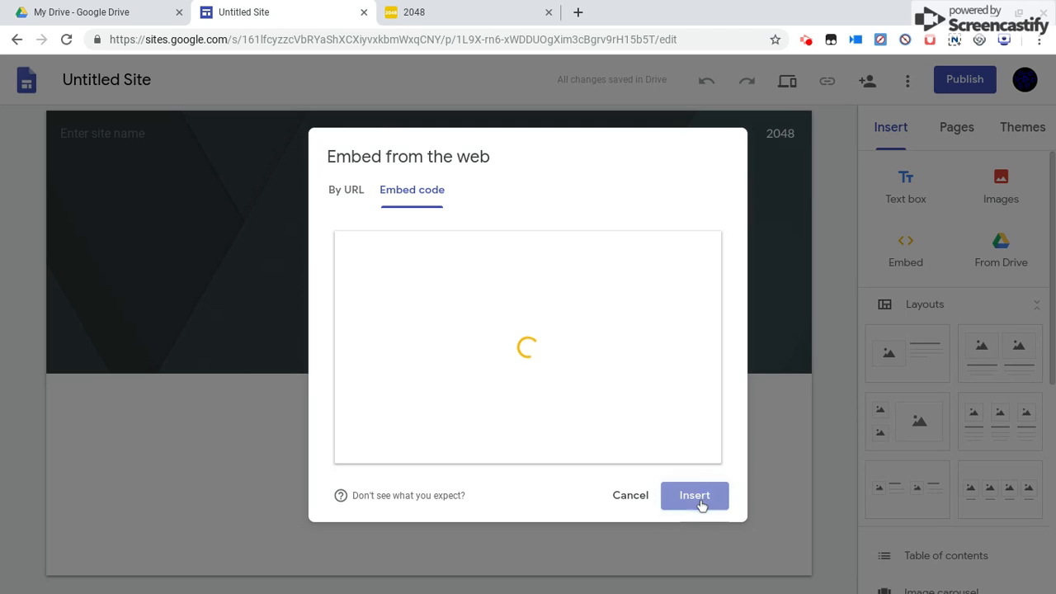
pyautogui.click(693, 495)
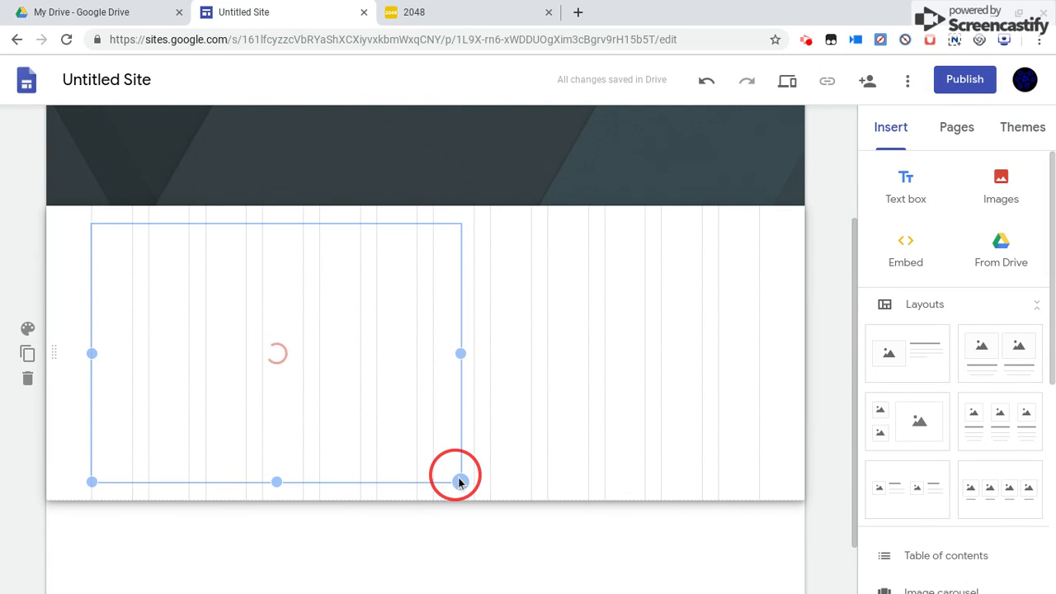
# Enlarge the 2048 embed block by its corner handle and check the play2048.co source tab.
pyautogui.moveTo(460, 482); pyautogui.dragTo(597, 567)
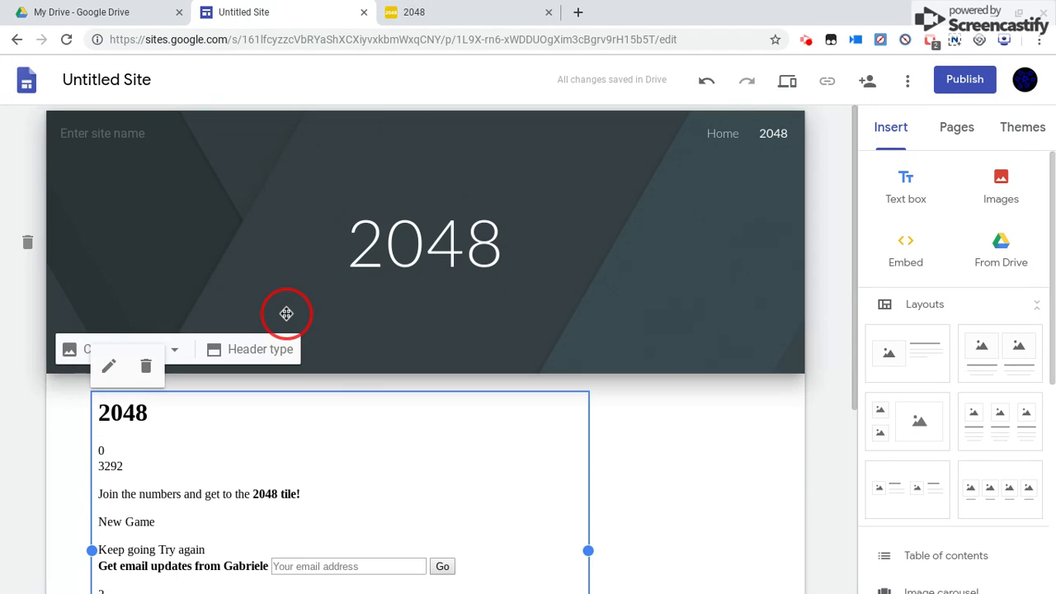
pyautogui.click(469, 12)
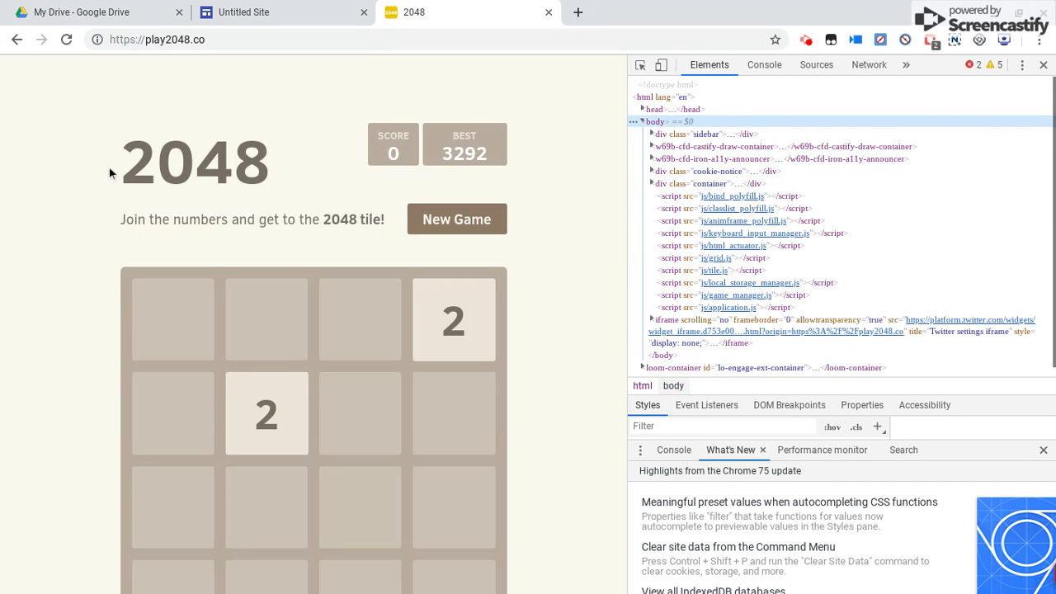
pyautogui.moveTo(640, 64)
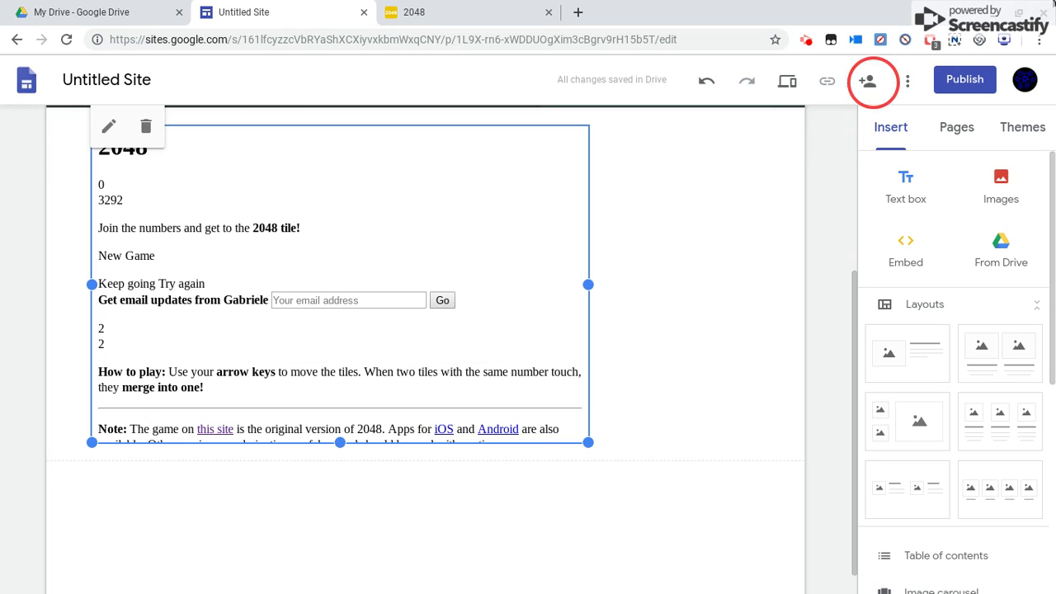
# Publish the site under the web address 'hasamirite-sucks'.
pyautogui.click(964, 79)
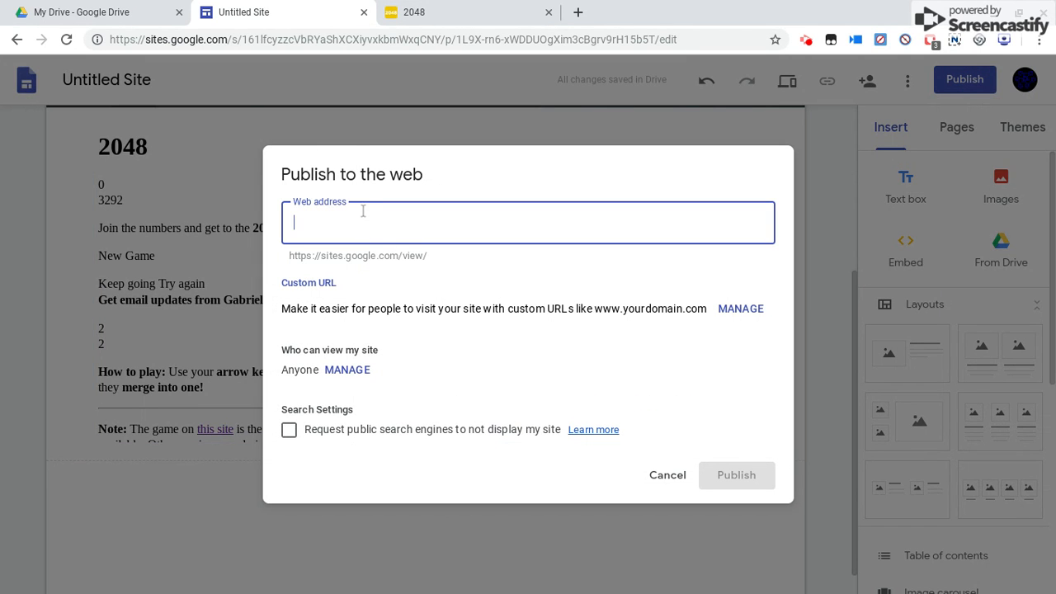
pyautogui.write('ha')
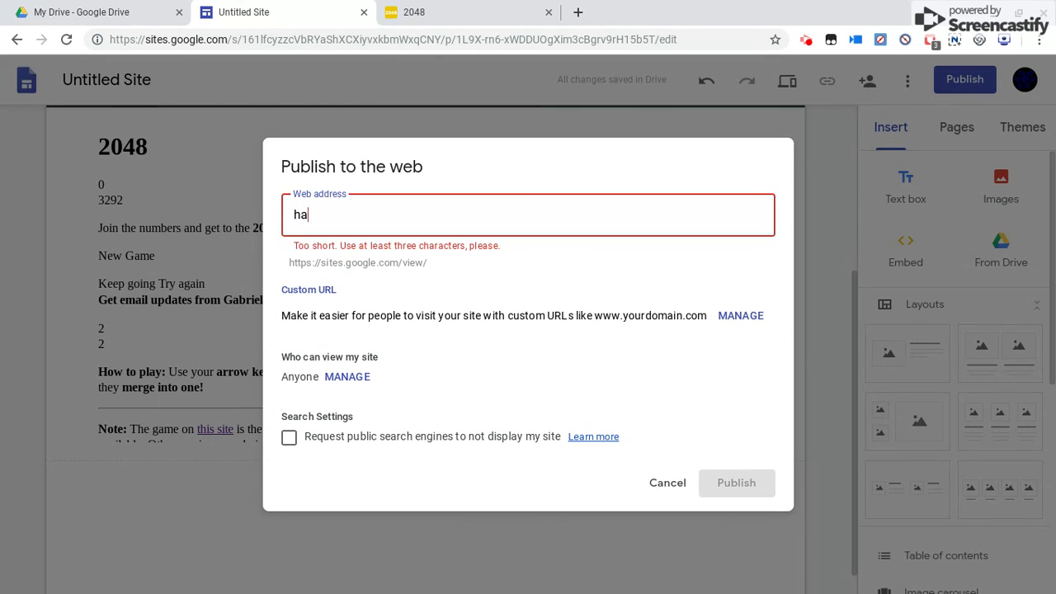
pyautogui.write('s')
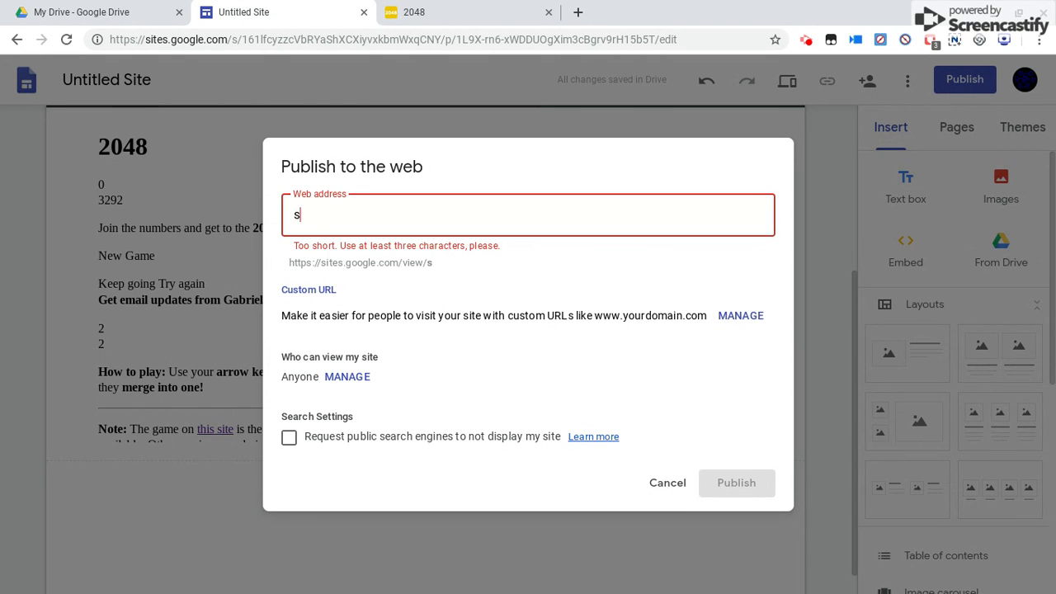
pyautogui.write('am')
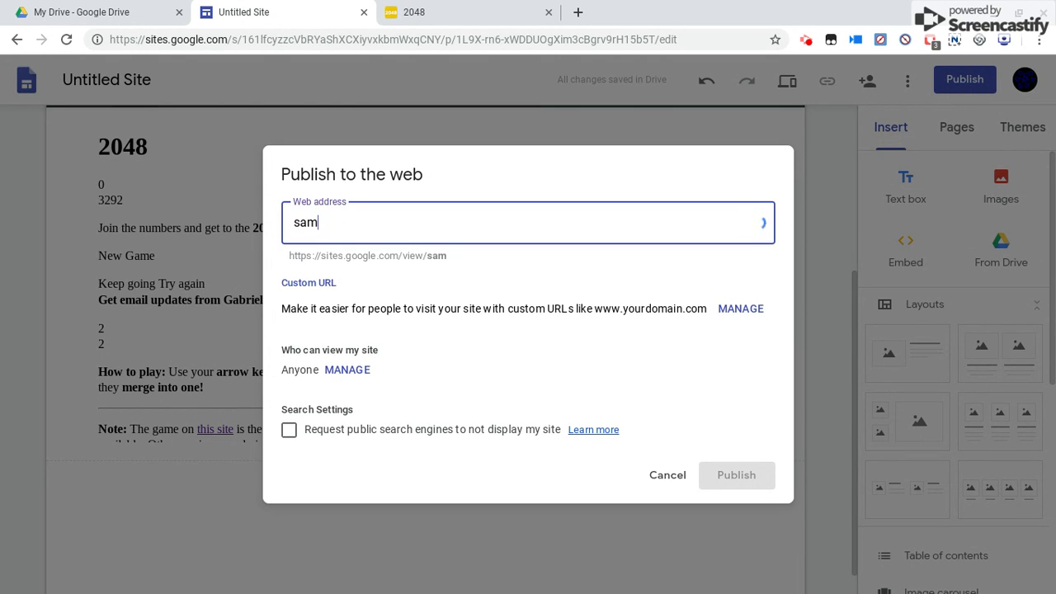
pyautogui.write('irite')
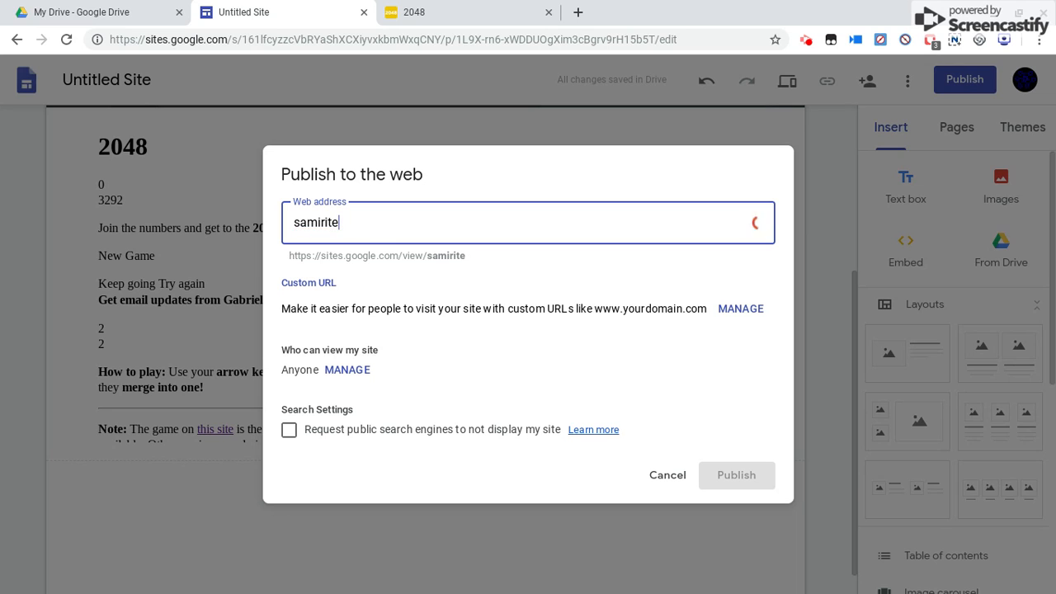
pyautogui.write('-s')
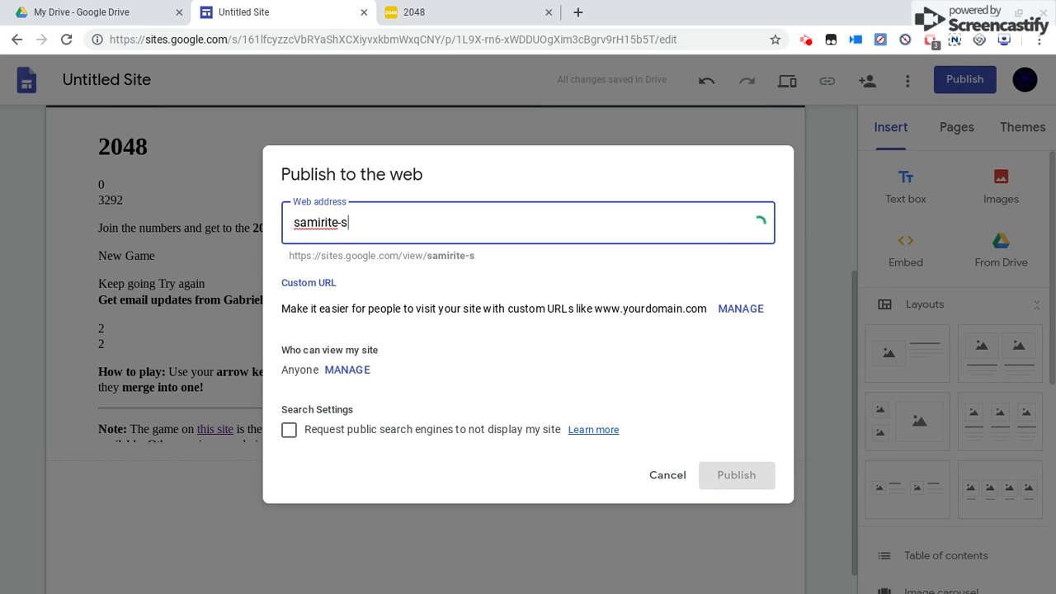
pyautogui.write('ucks')
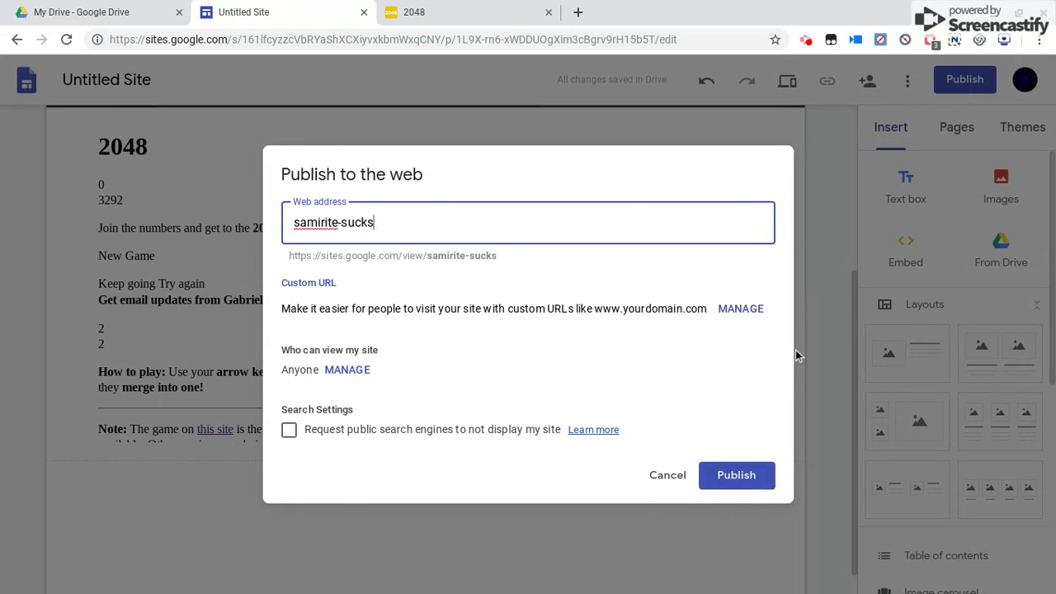
pyautogui.click(736, 475)
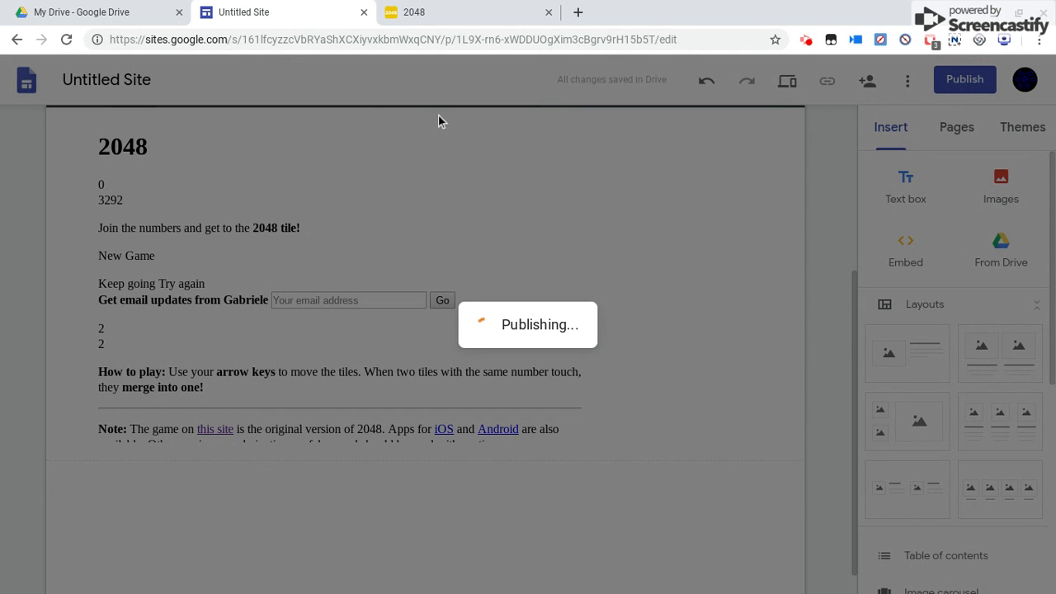
pyautogui.click(964, 79)
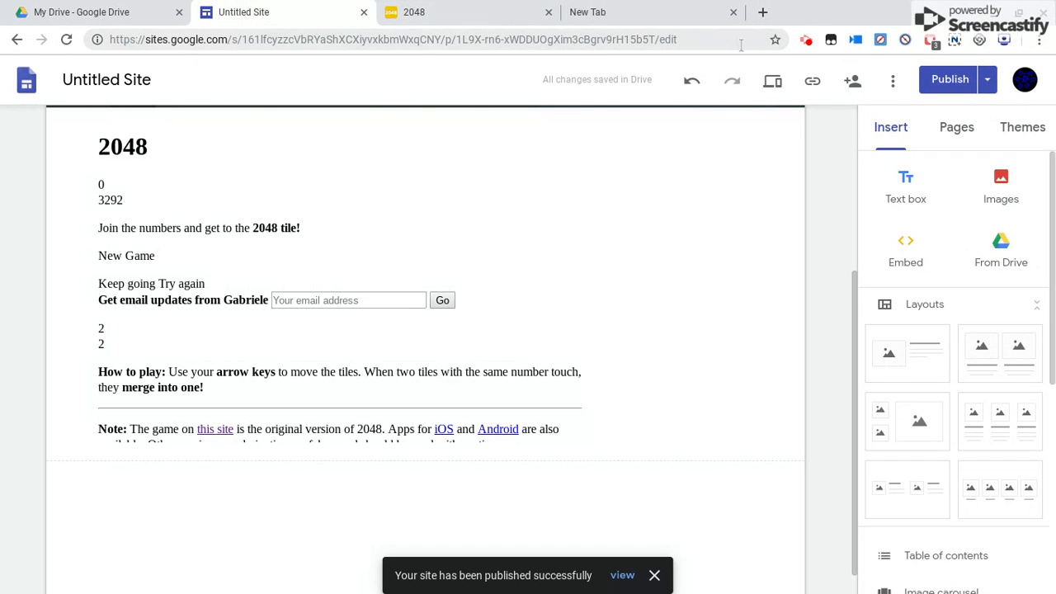
# Switch to the fresh blank browser tab beside the published site.
pyautogui.click(587, 12)
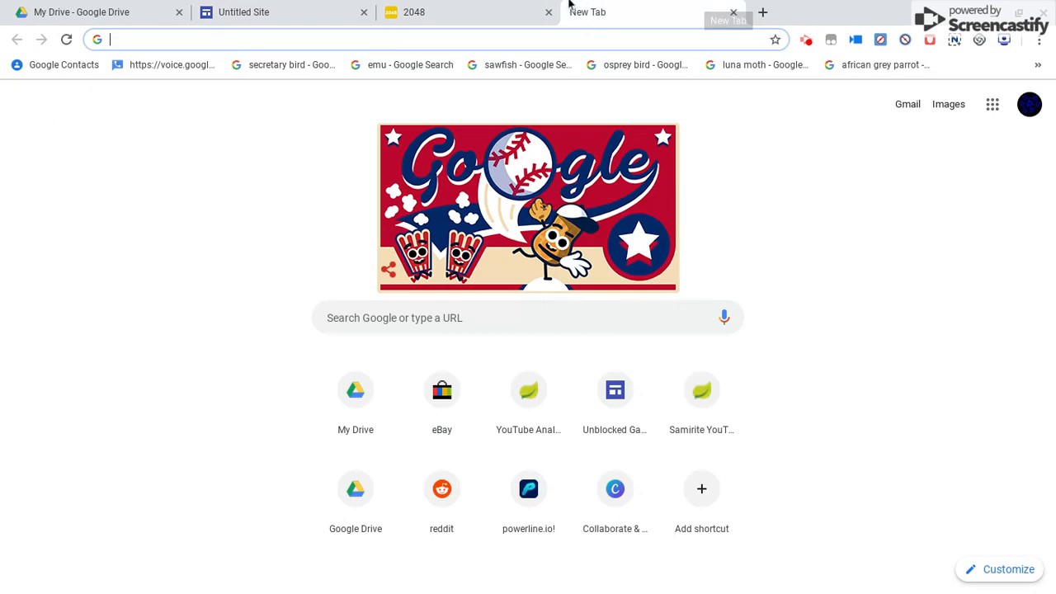